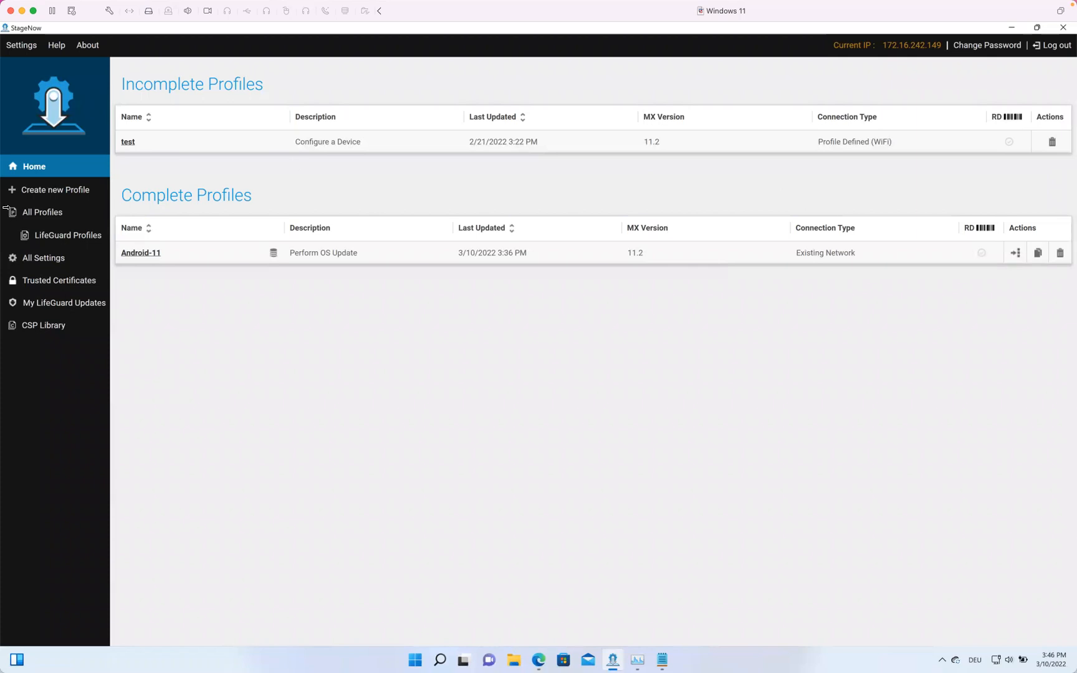
{"action": "mouse_move", "coordinate": [56, 191]}
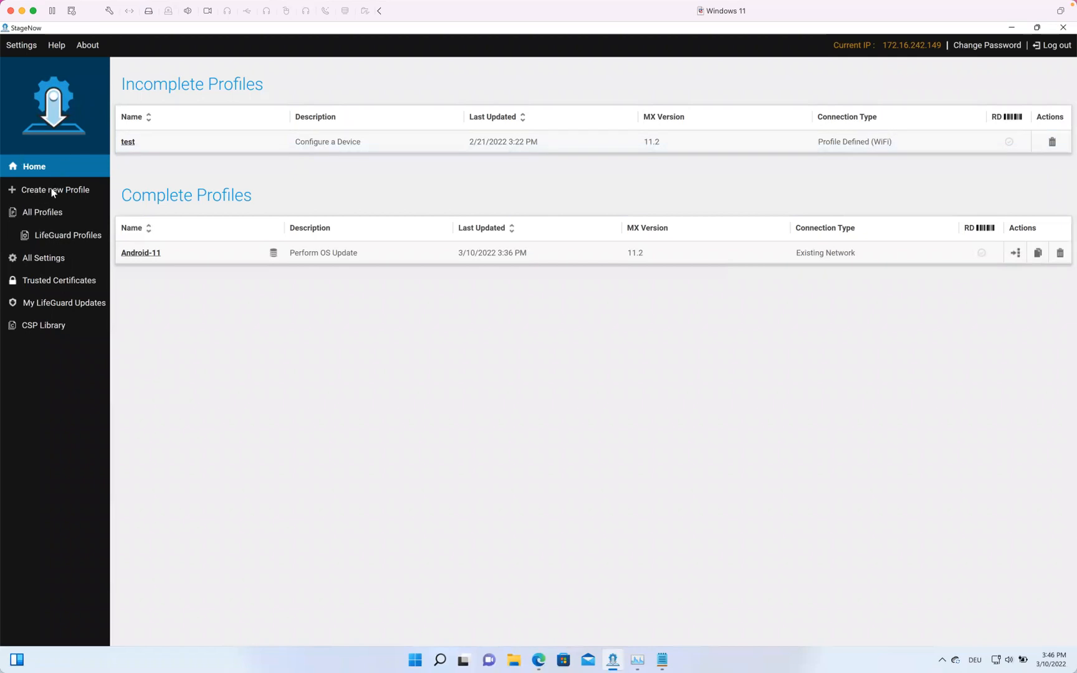
Step: Create a new MX 11.2 profile from the Perform OS Update wizard, dismissing the tips
{"action": "left_click", "coordinate": [55, 190]}
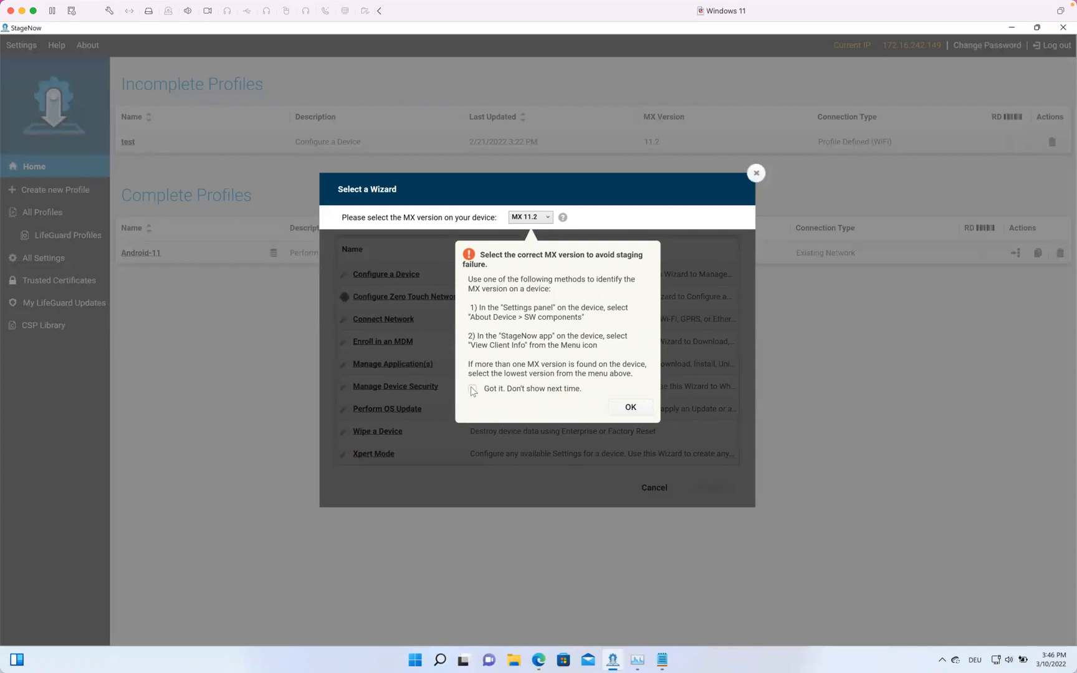
{"action": "left_click", "coordinate": [630, 407]}
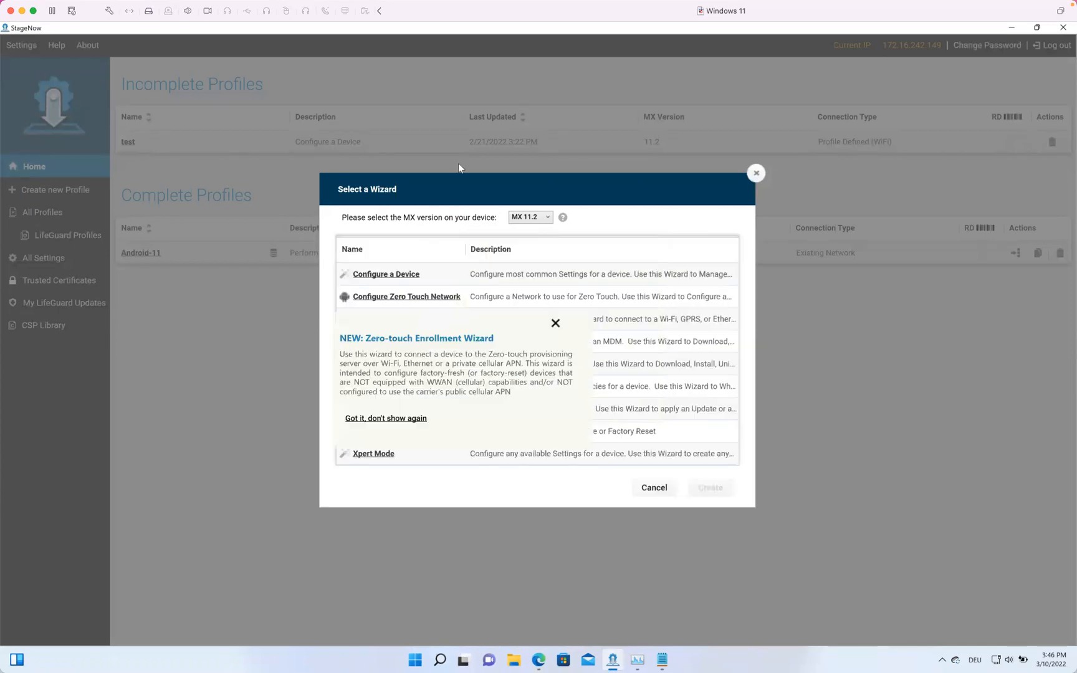
{"action": "left_click", "coordinate": [555, 323]}
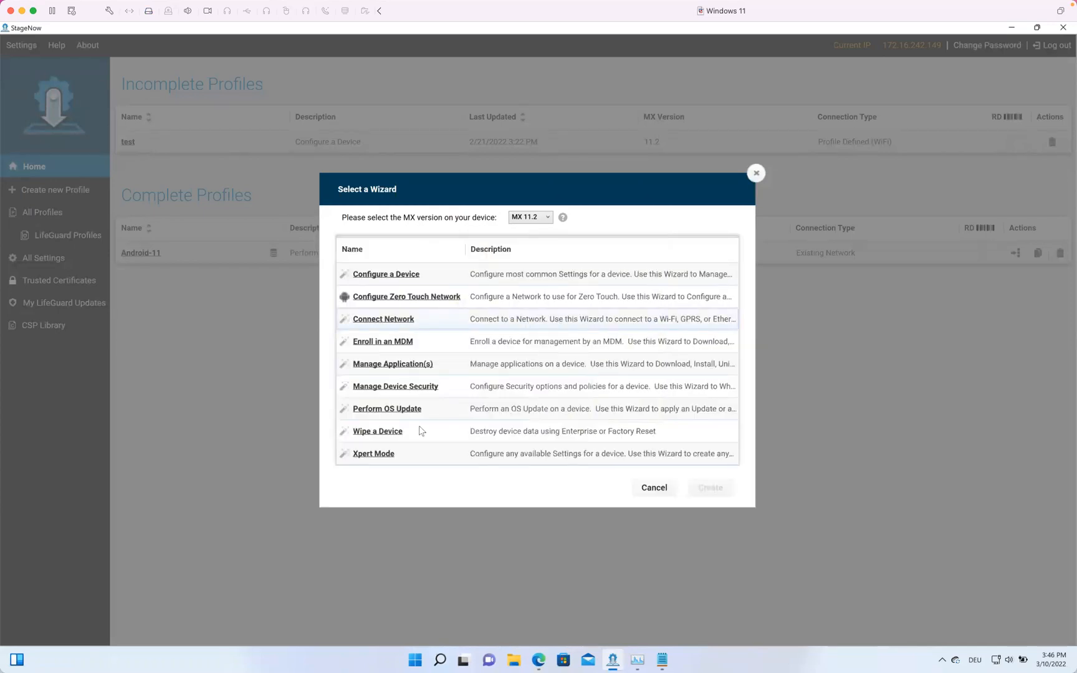
{"action": "left_click", "coordinate": [386, 408]}
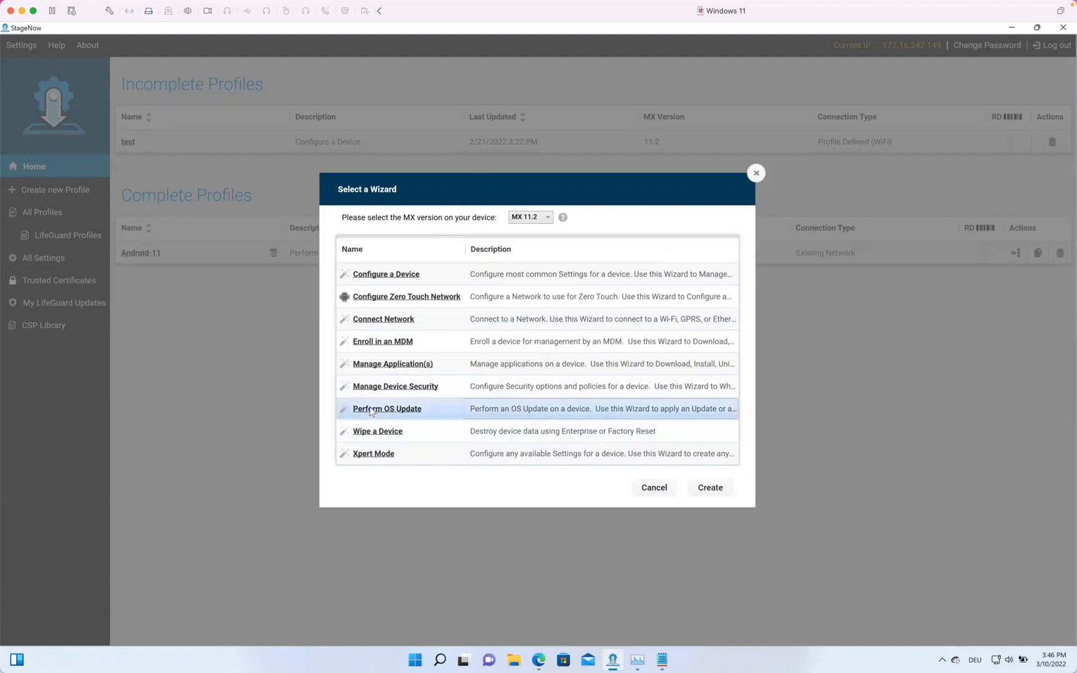
{"action": "left_click", "coordinate": [386, 408]}
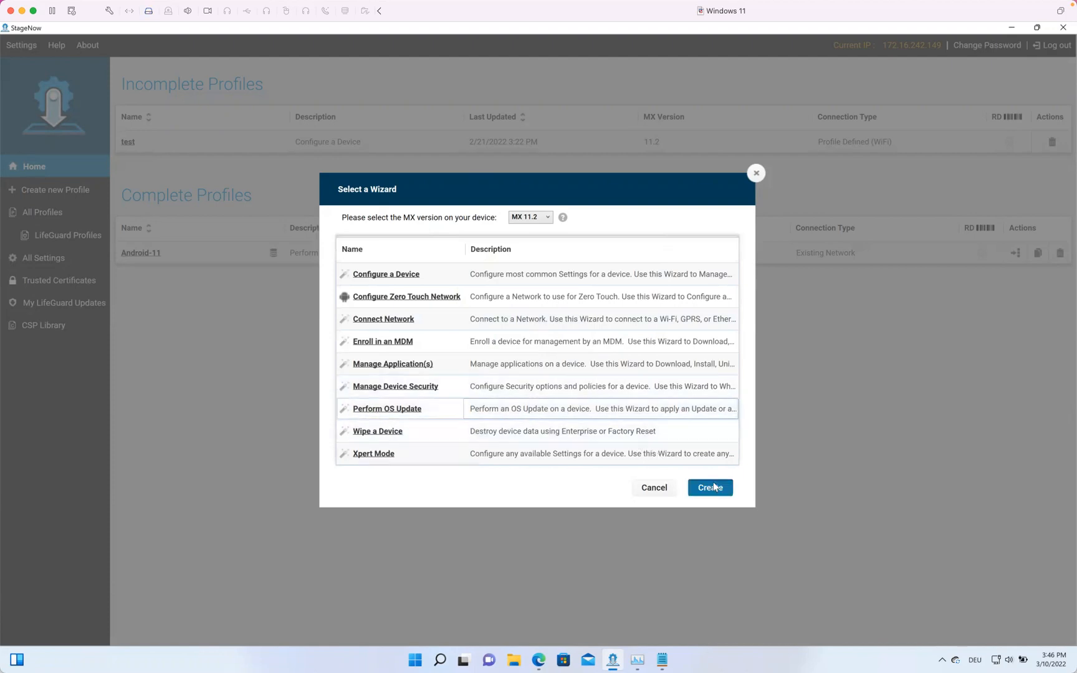
Step: Enter 'TC26Android11' as the profile name
{"action": "left_click", "coordinate": [710, 487]}
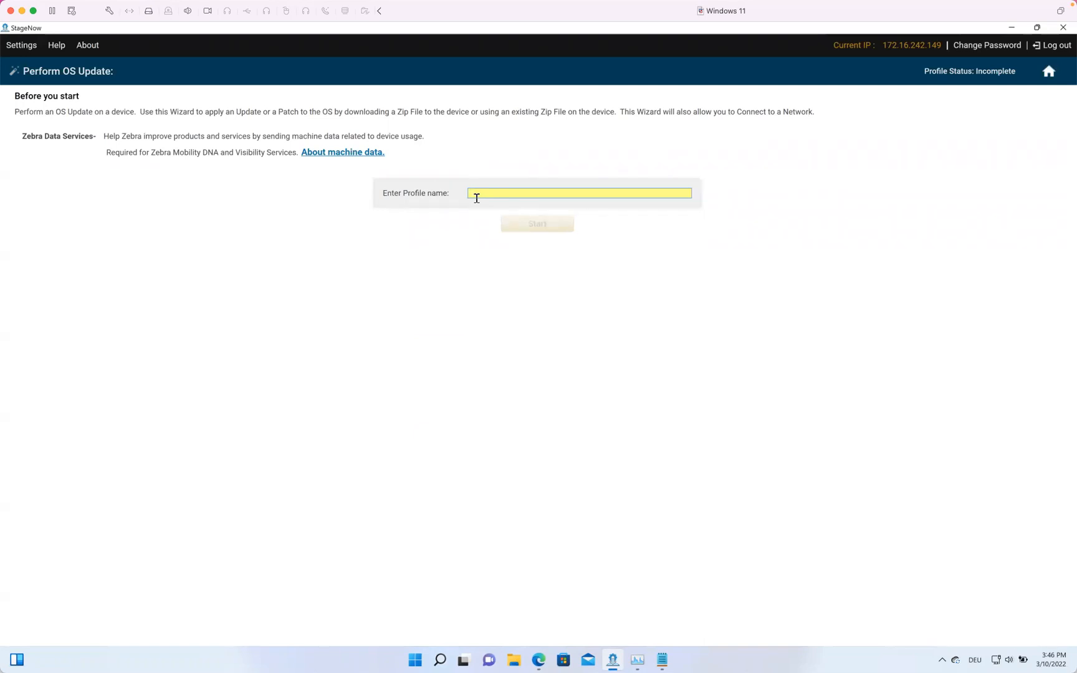
{"action": "type", "text": "TC26"}
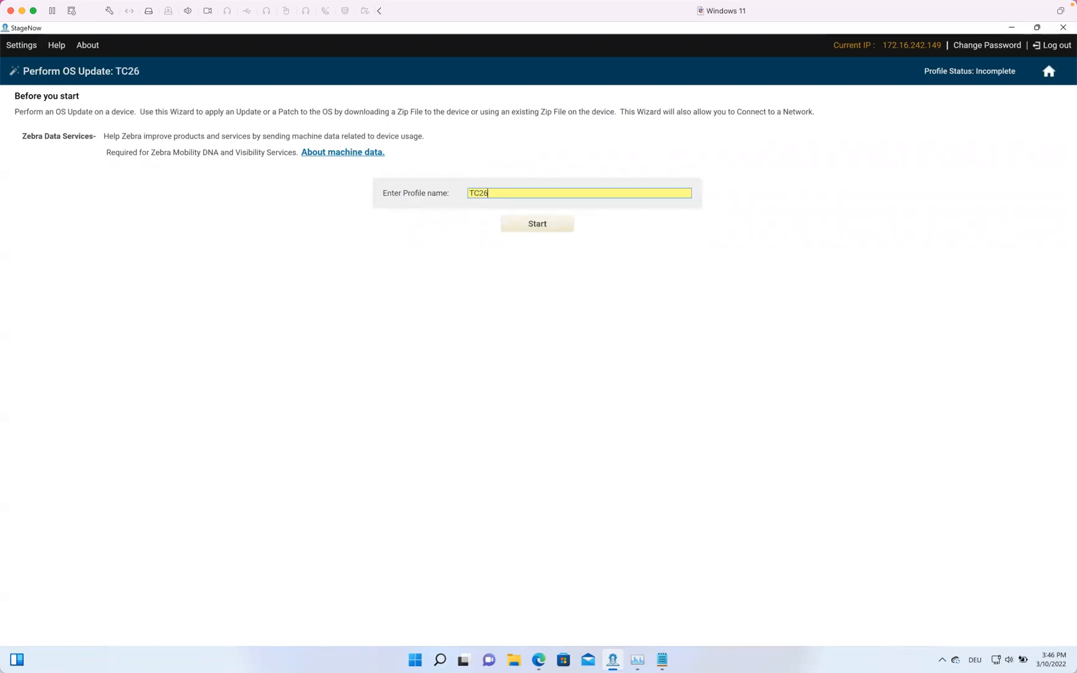
{"action": "type", "text": "Android11"}
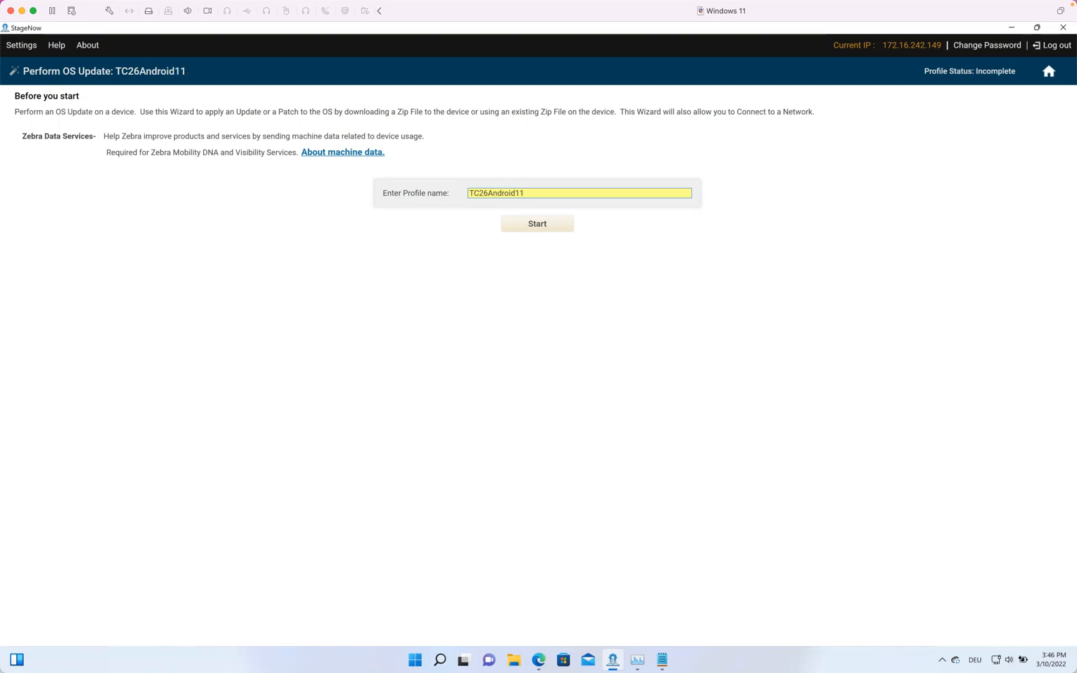
Step: Start the TC26Android11 profile and show the staging network intention options
{"action": "left_click", "coordinate": [537, 223]}
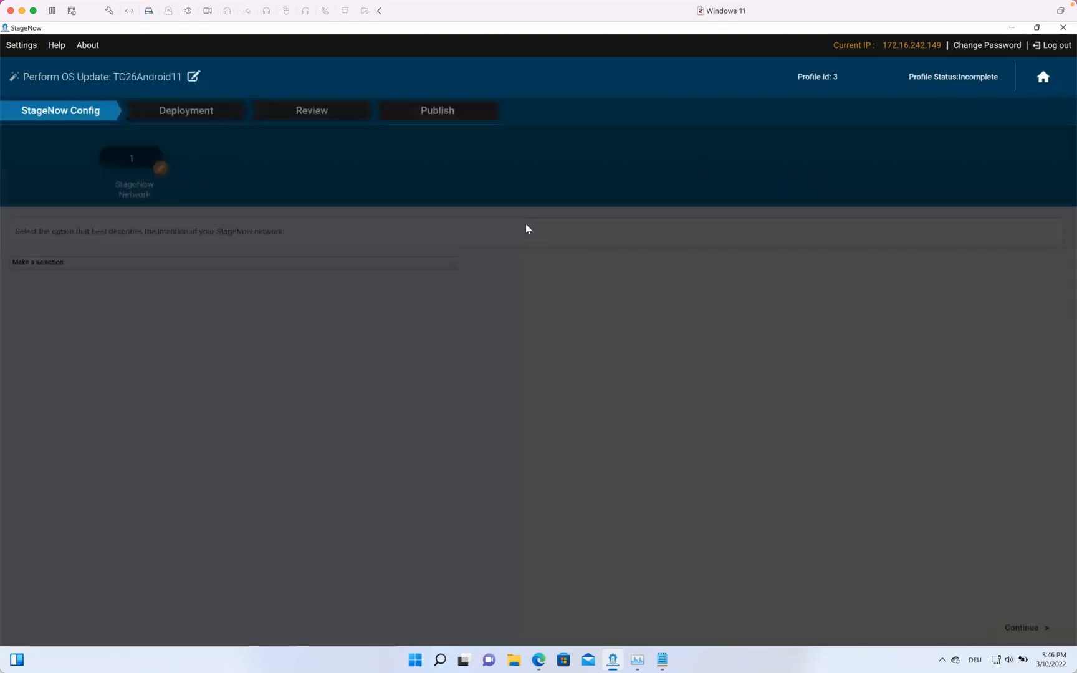
{"action": "left_click", "coordinate": [59, 110]}
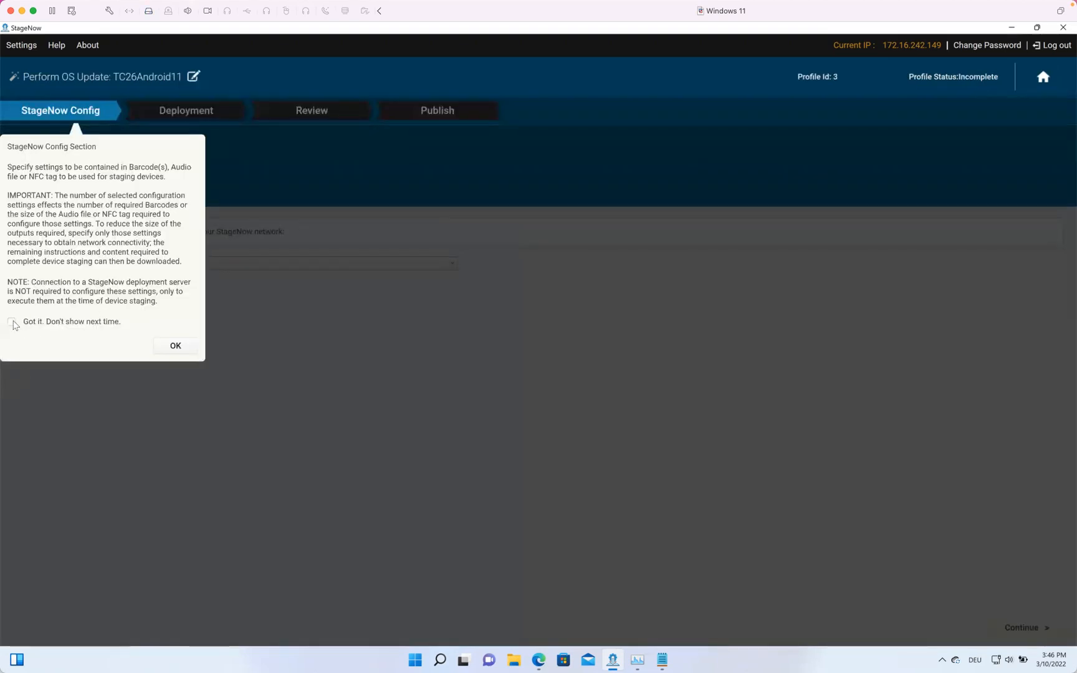
{"action": "left_click", "coordinate": [175, 345]}
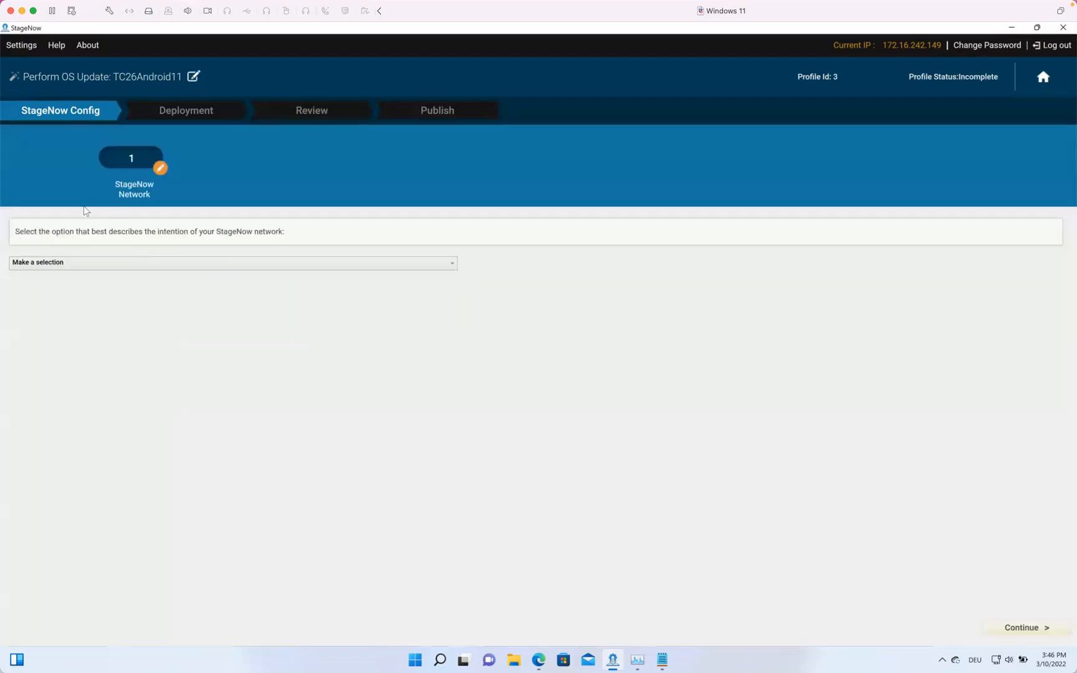
{"action": "left_click", "coordinate": [232, 262]}
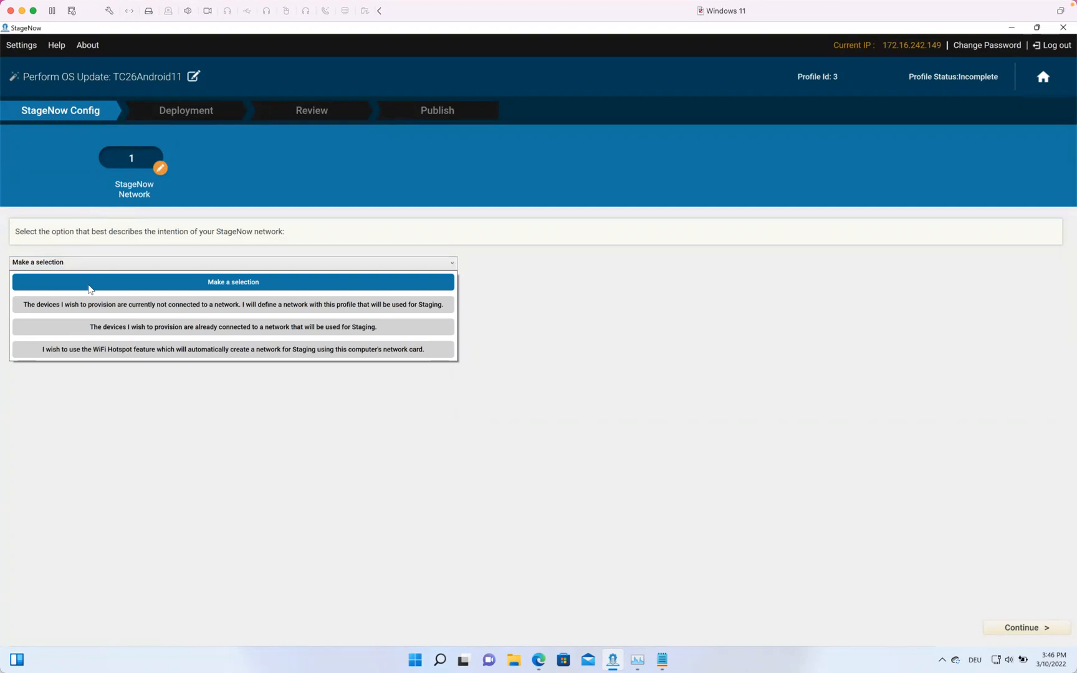
{"action": "mouse_move", "coordinate": [123, 318]}
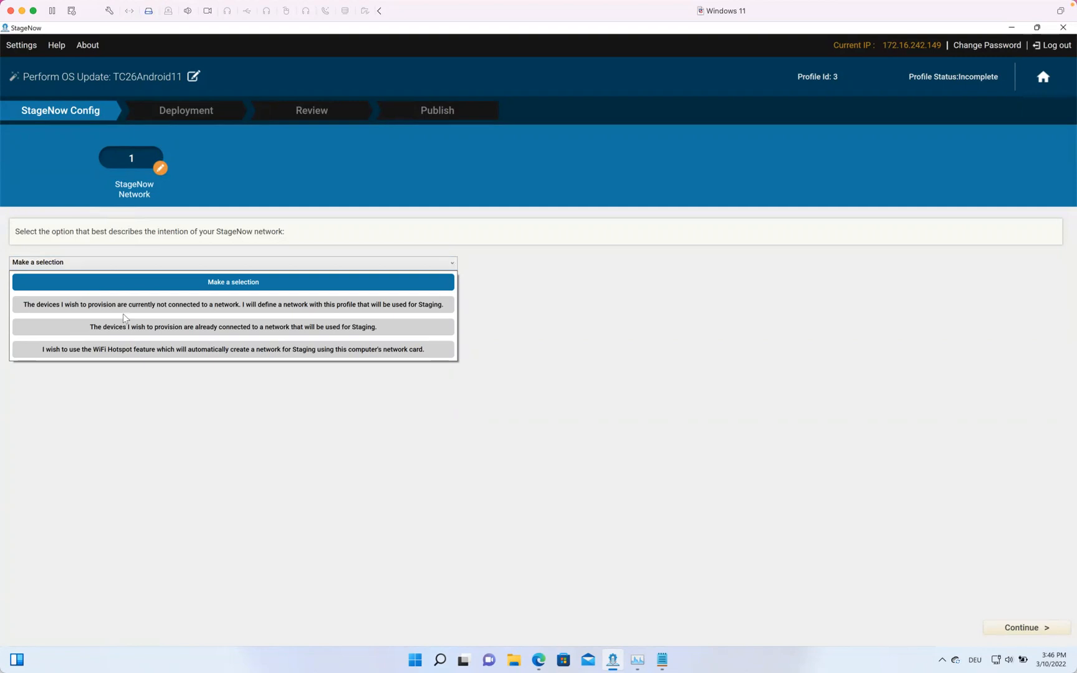
{"action": "mouse_move", "coordinate": [194, 331]}
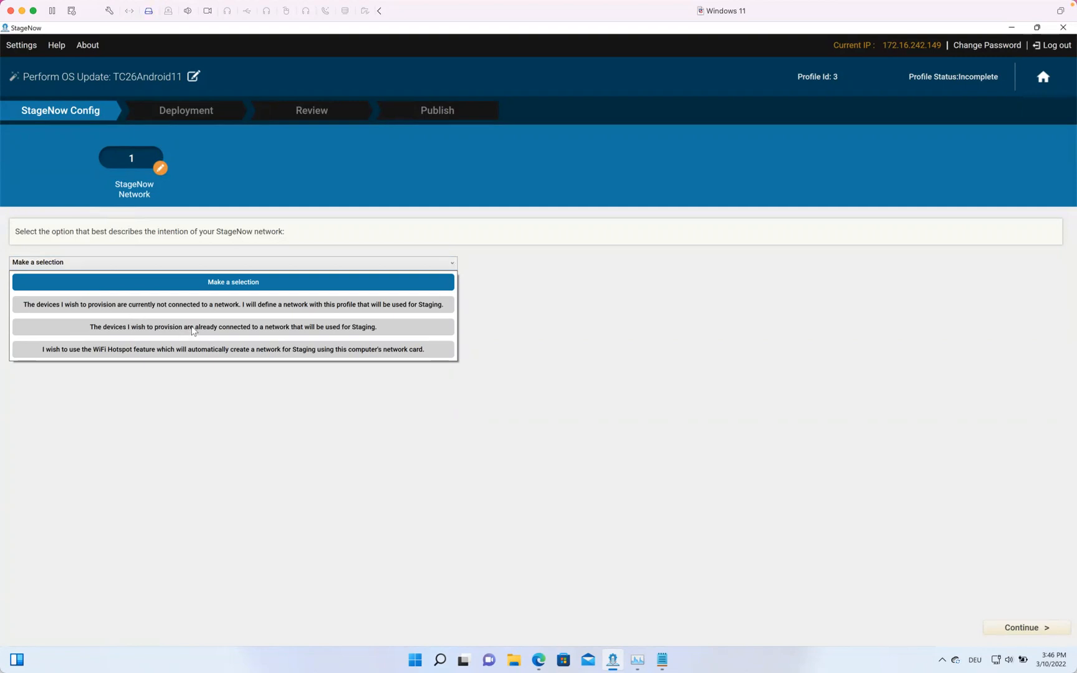
{"action": "mouse_move", "coordinate": [169, 332]}
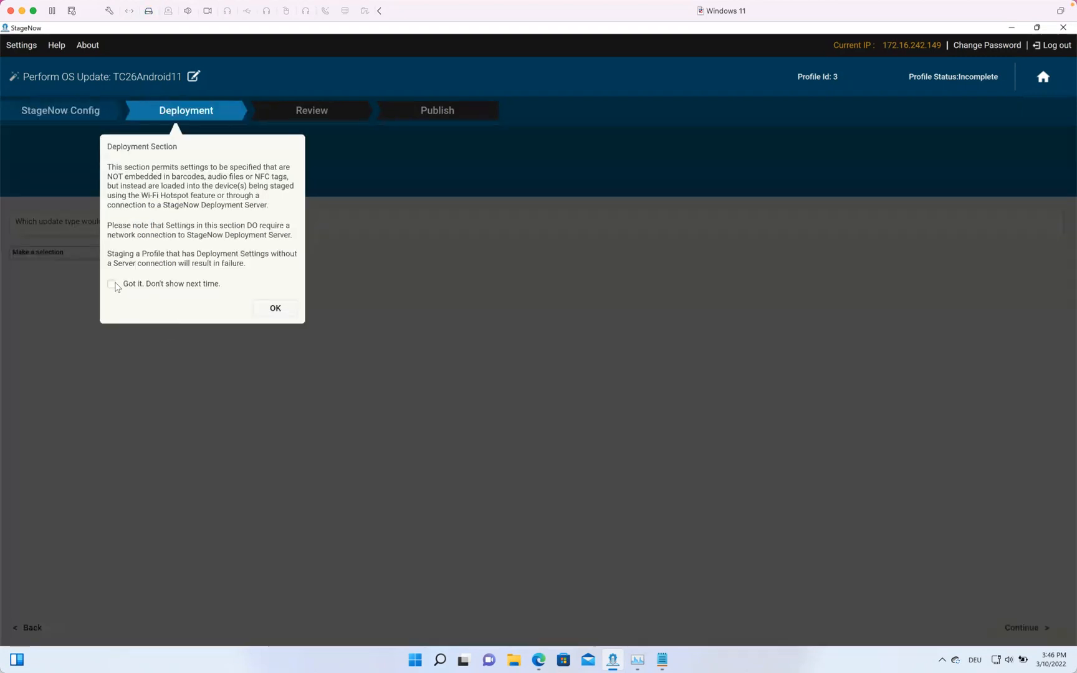
Step: Set the update method to apply the existing ZIP file and continue to Apply Update
{"action": "left_click", "coordinate": [274, 308]}
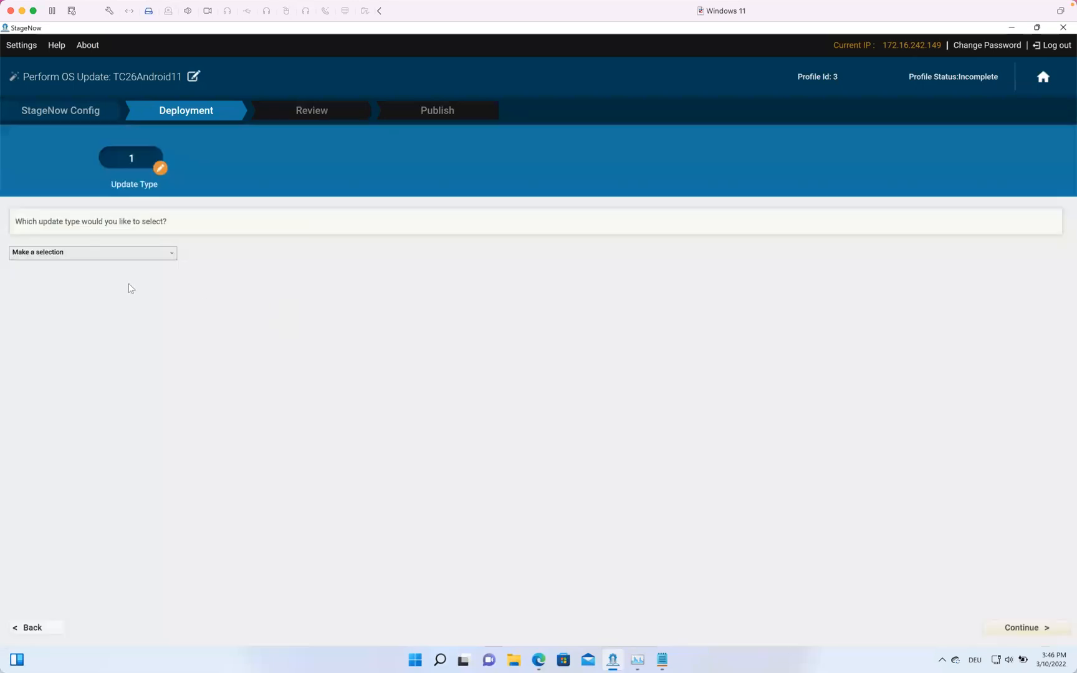
{"action": "left_click", "coordinate": [92, 252]}
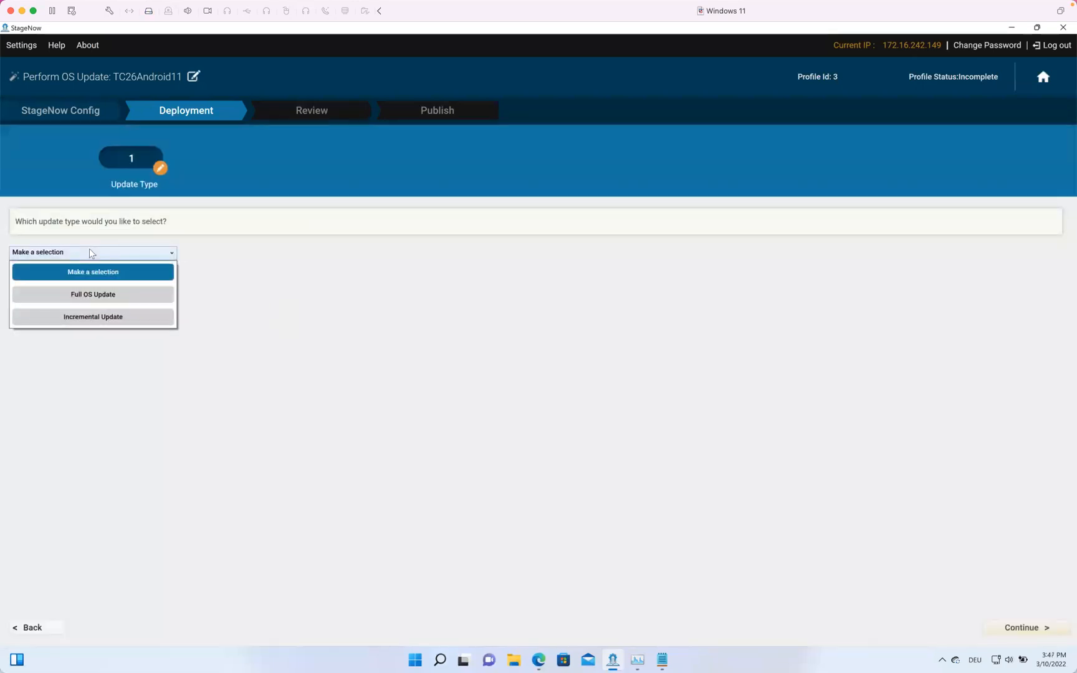
{"action": "left_click", "coordinate": [92, 271]}
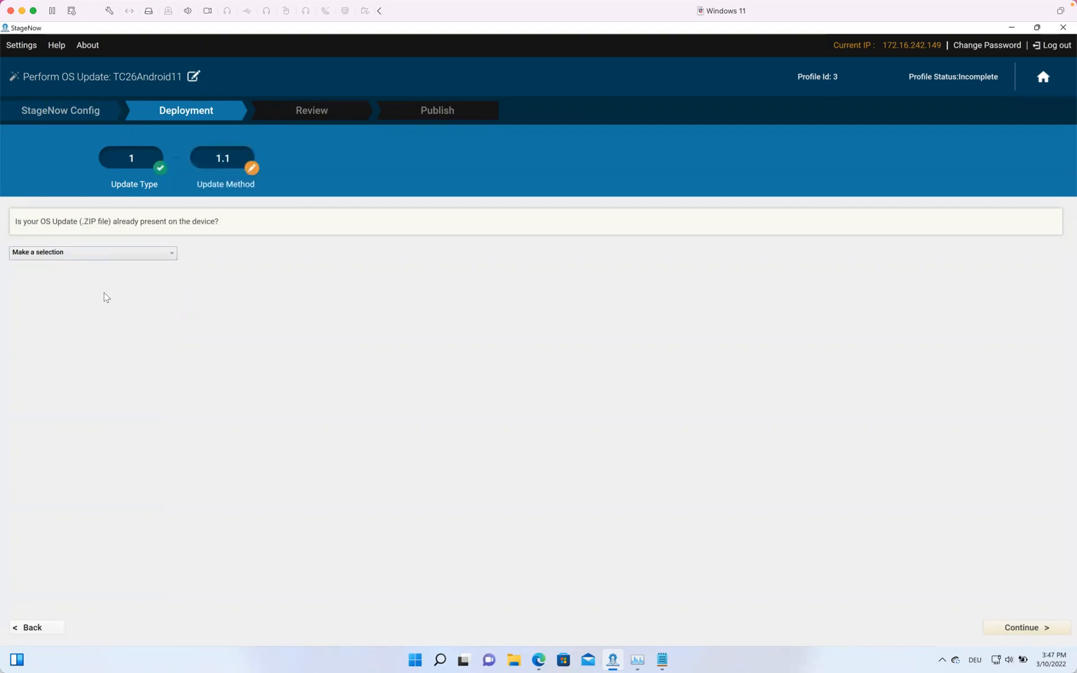
{"action": "left_click", "coordinate": [92, 252]}
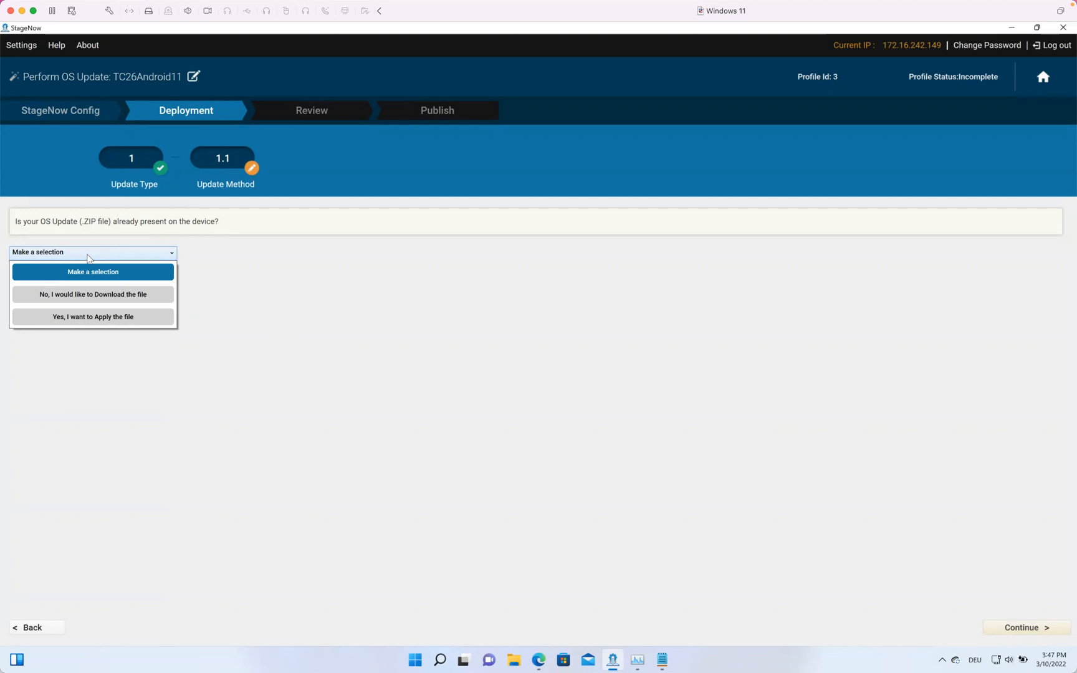
{"action": "mouse_move", "coordinate": [90, 318]}
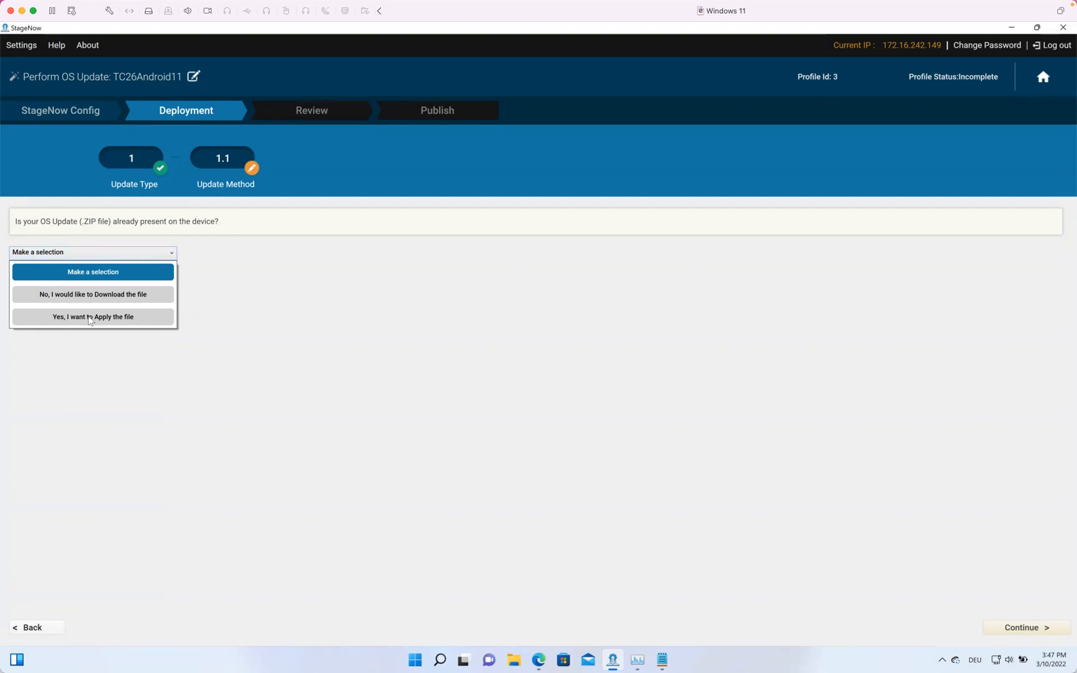
{"action": "left_click", "coordinate": [93, 316]}
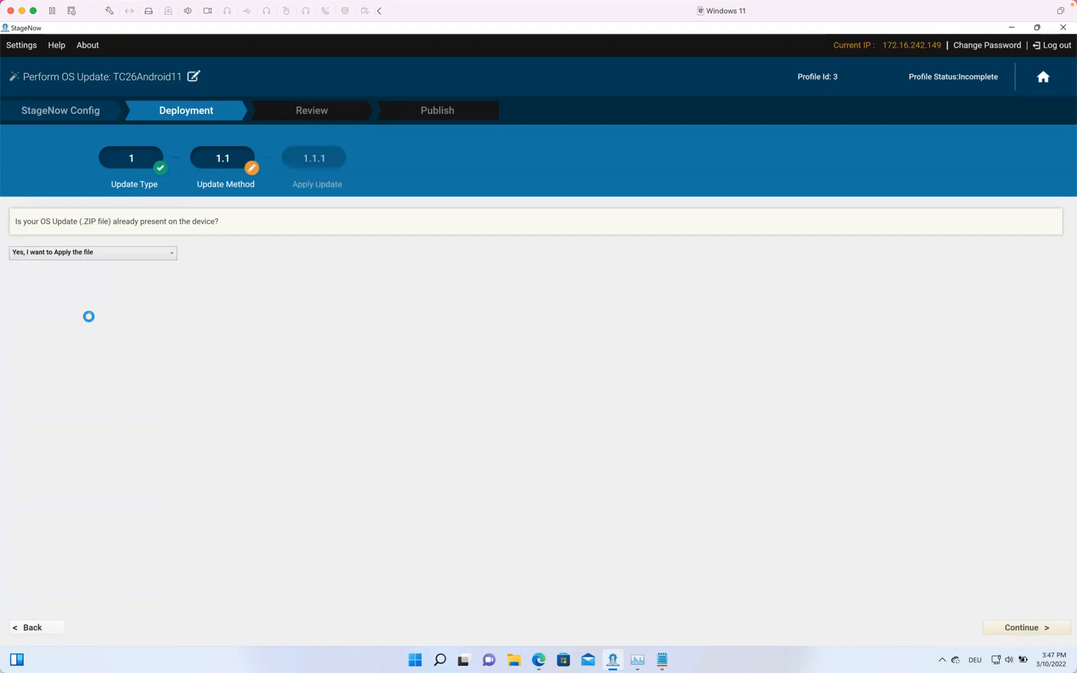
{"action": "left_click", "coordinate": [1023, 627]}
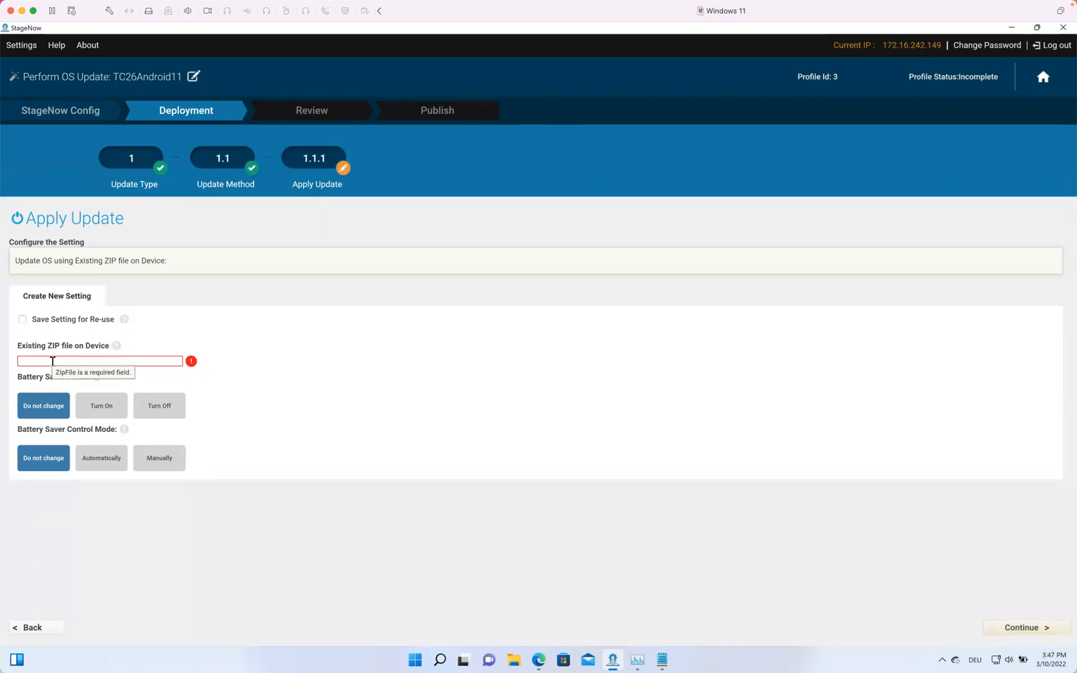
Step: Enter /sdcard/OS.zip as the existing ZIP file path and continue to Review
{"action": "left_click", "coordinate": [100, 361]}
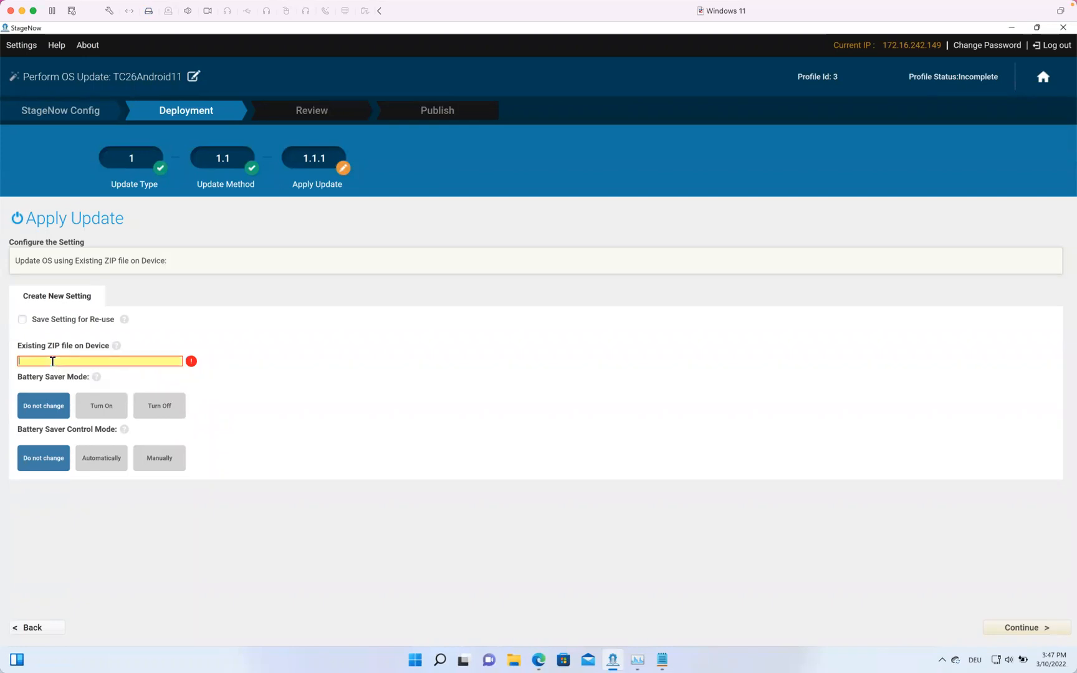
{"action": "type", "text": "/sd"}
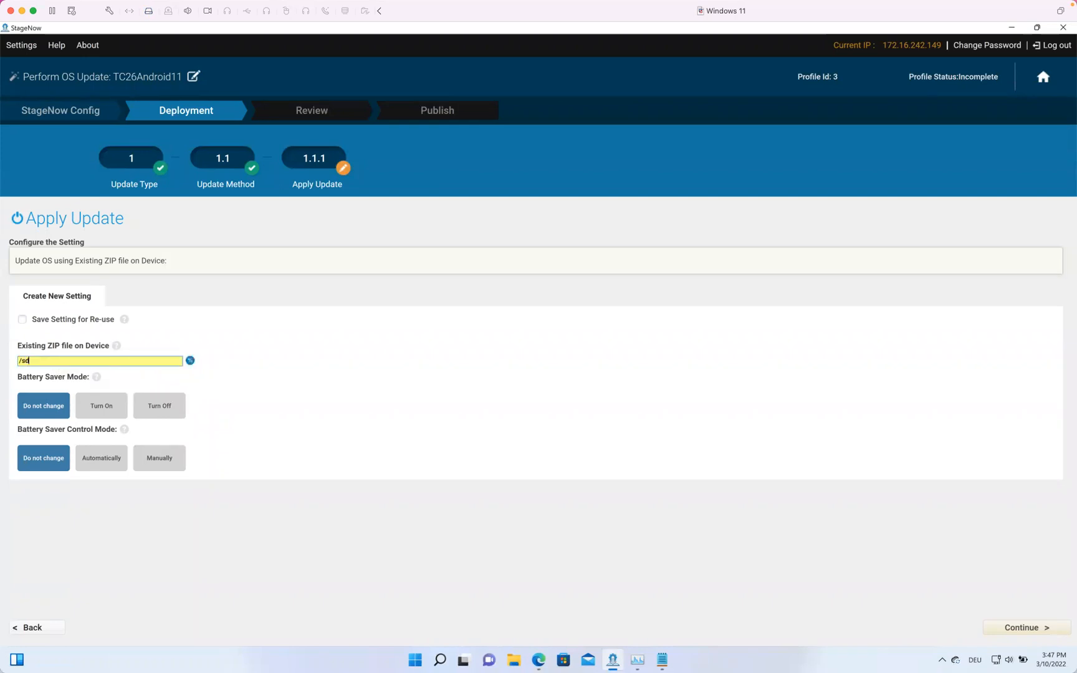
{"action": "type", "text": "card/"}
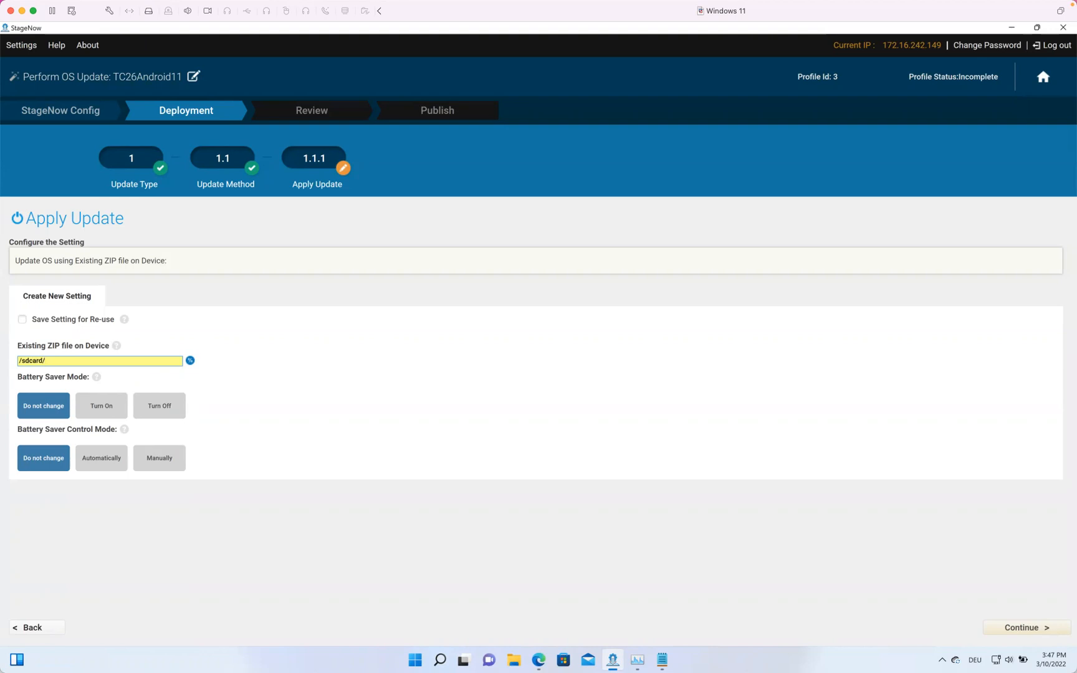
{"action": "type", "text": "o"}
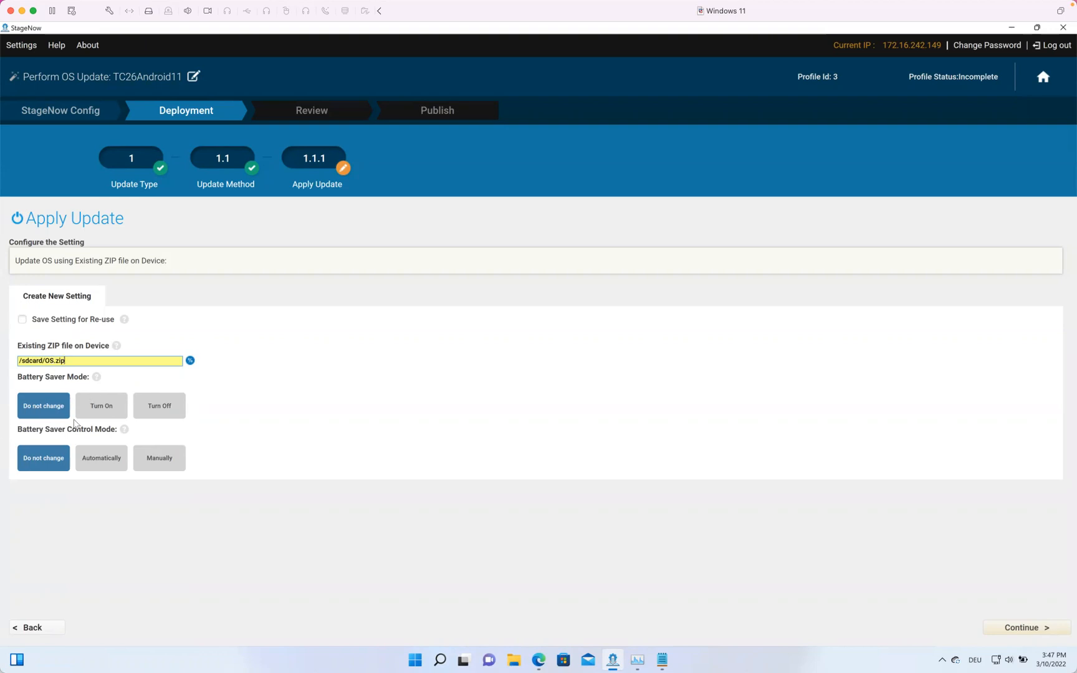
{"action": "mouse_move", "coordinate": [204, 451]}
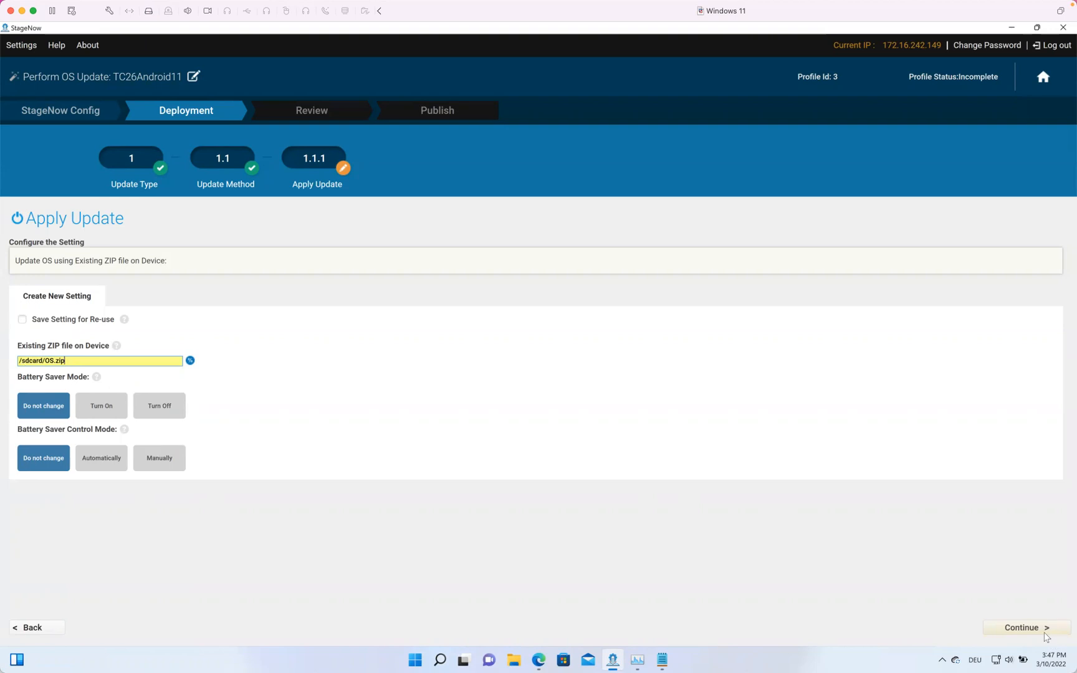
{"action": "left_click", "coordinate": [1026, 628]}
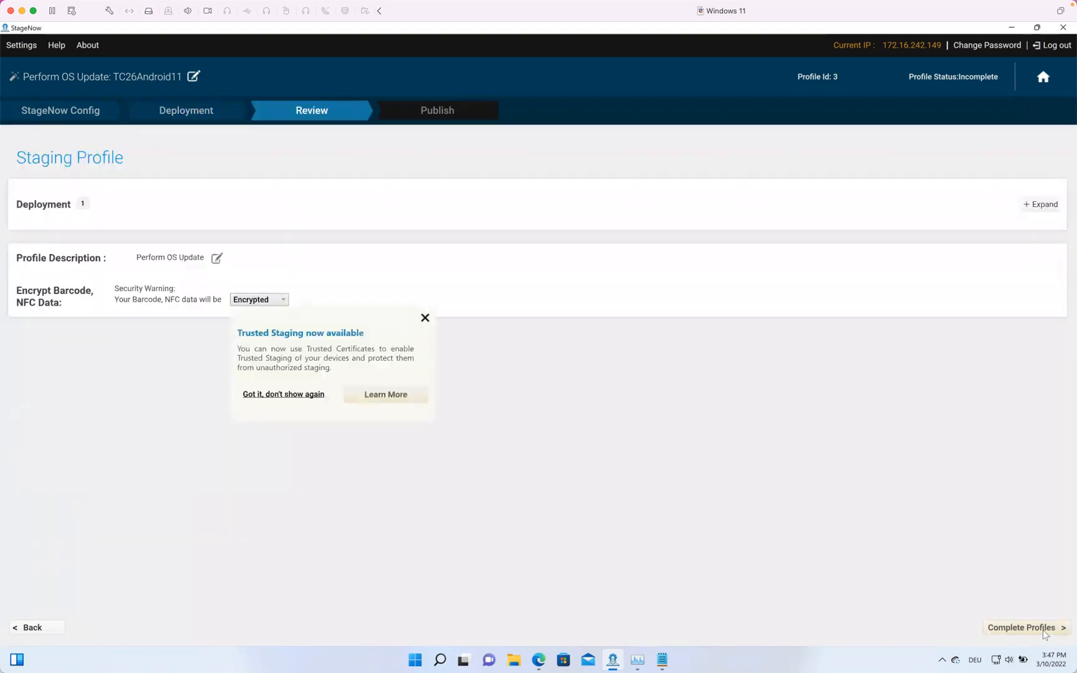
Step: Set Encrypt Barcode, NFC Data to Unencrypted and complete the profile
{"action": "left_click", "coordinate": [259, 299]}
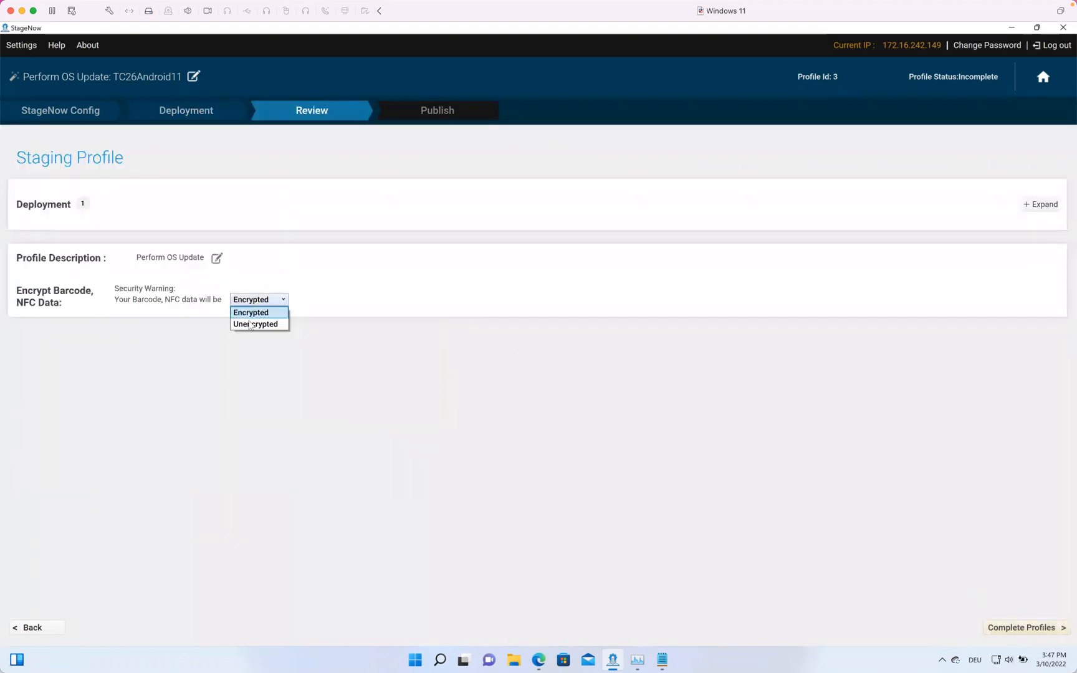
{"action": "left_click", "coordinate": [255, 324]}
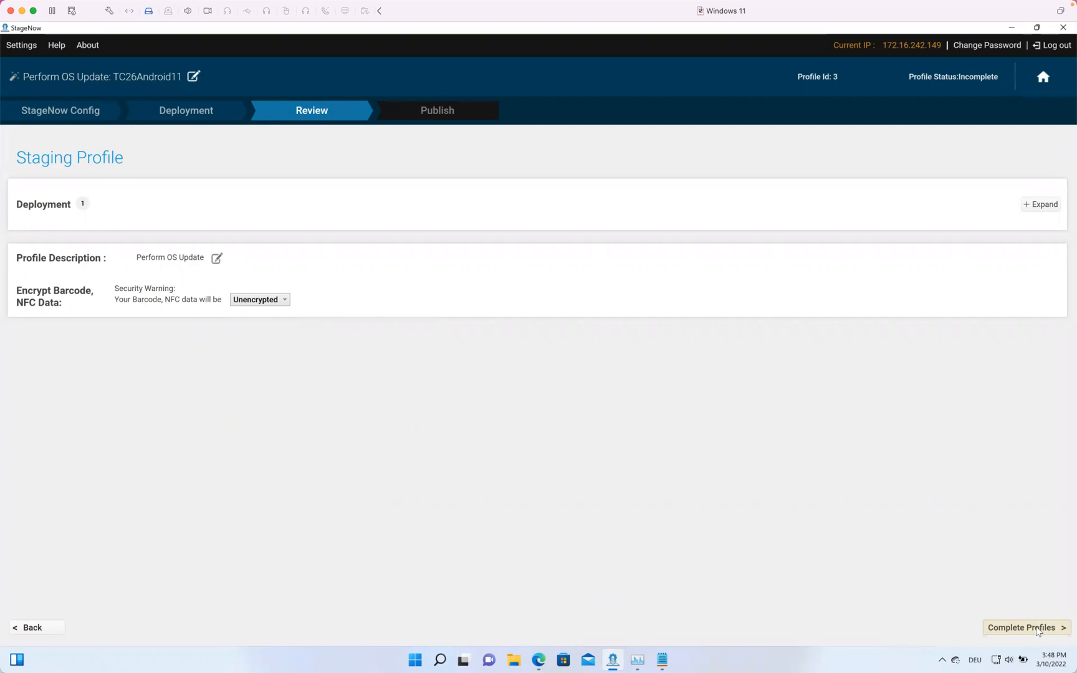
{"action": "left_click", "coordinate": [1023, 627]}
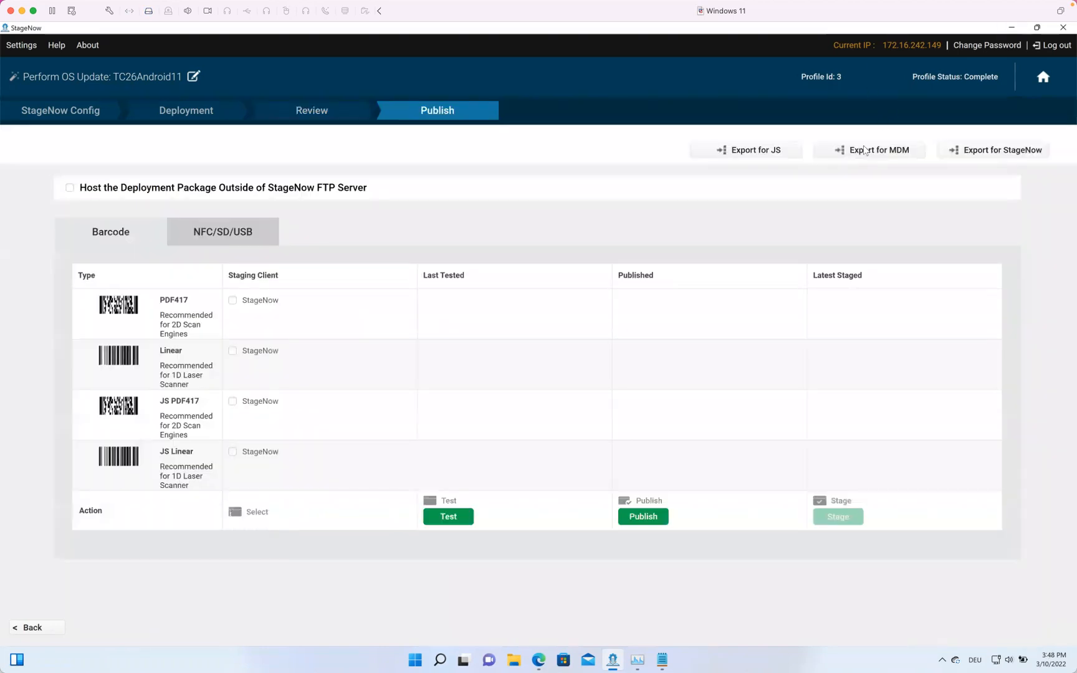
Step: Export the profile for MDM as TC26Android11 on the Desktop and confirm success
{"action": "left_click", "coordinate": [869, 150]}
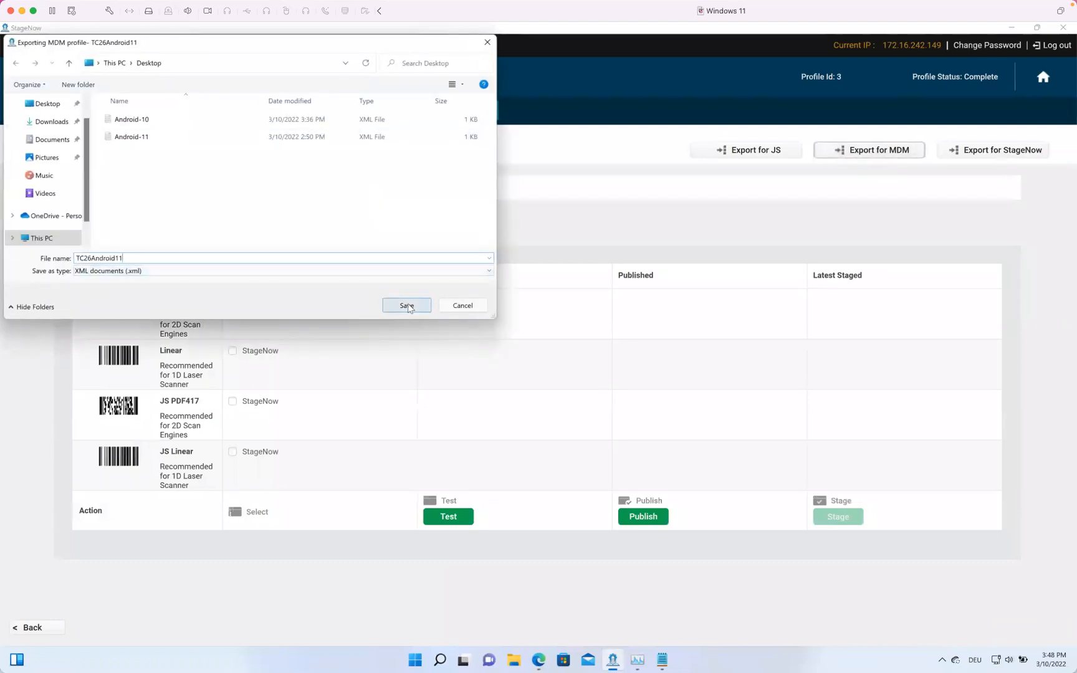
{"action": "left_click", "coordinate": [406, 305]}
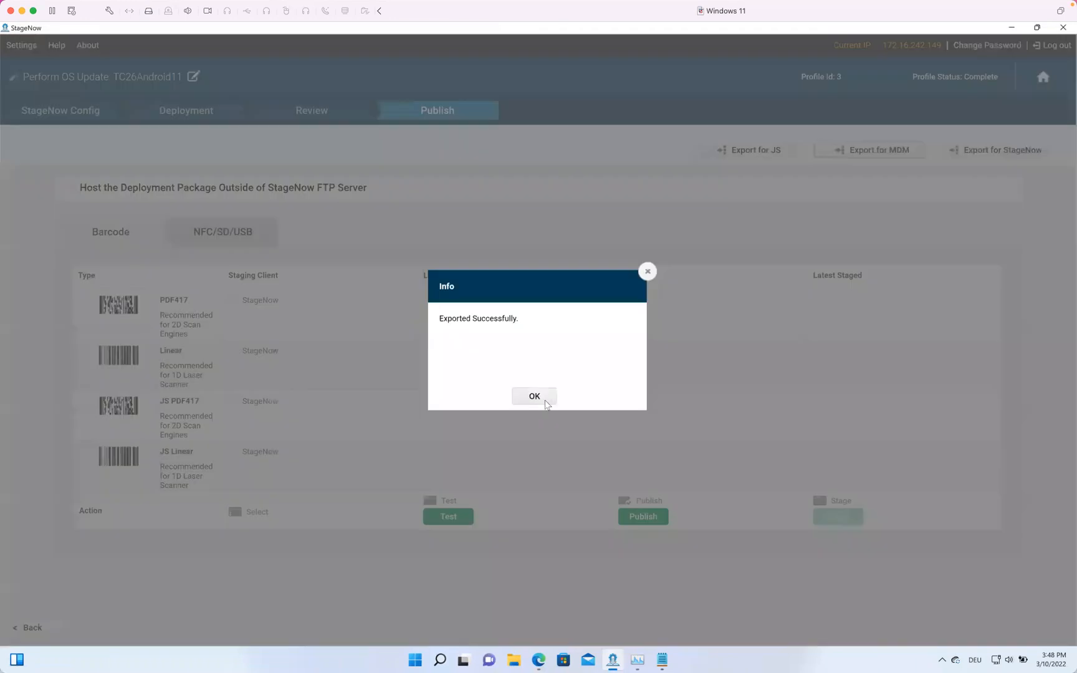
{"action": "left_click", "coordinate": [534, 396]}
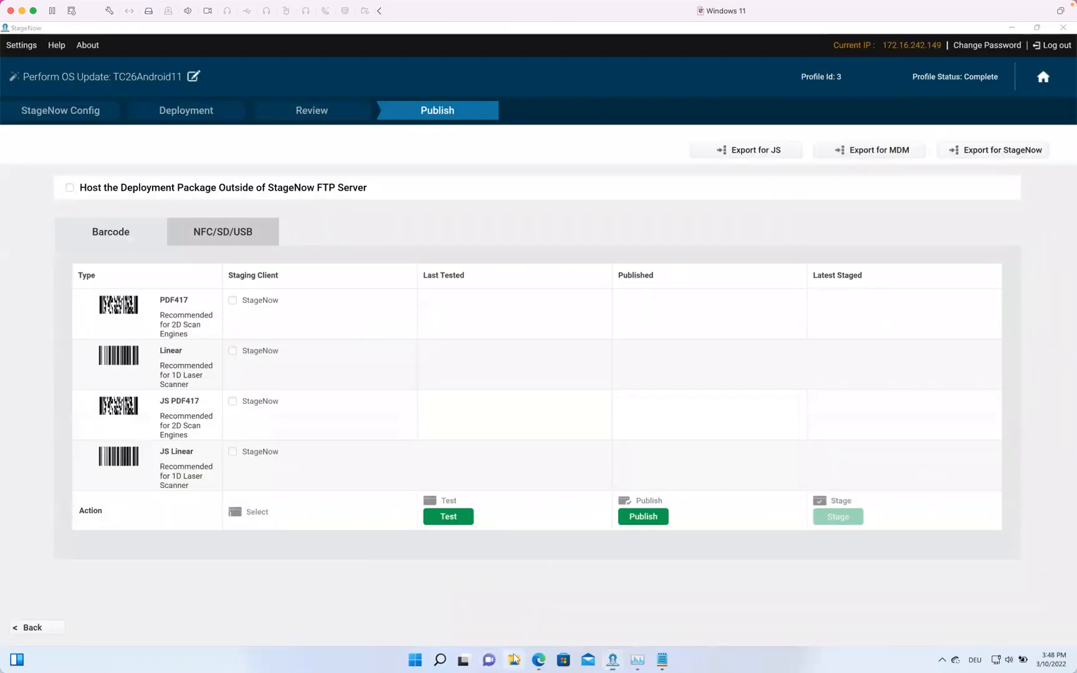
{"action": "left_click", "coordinate": [513, 659]}
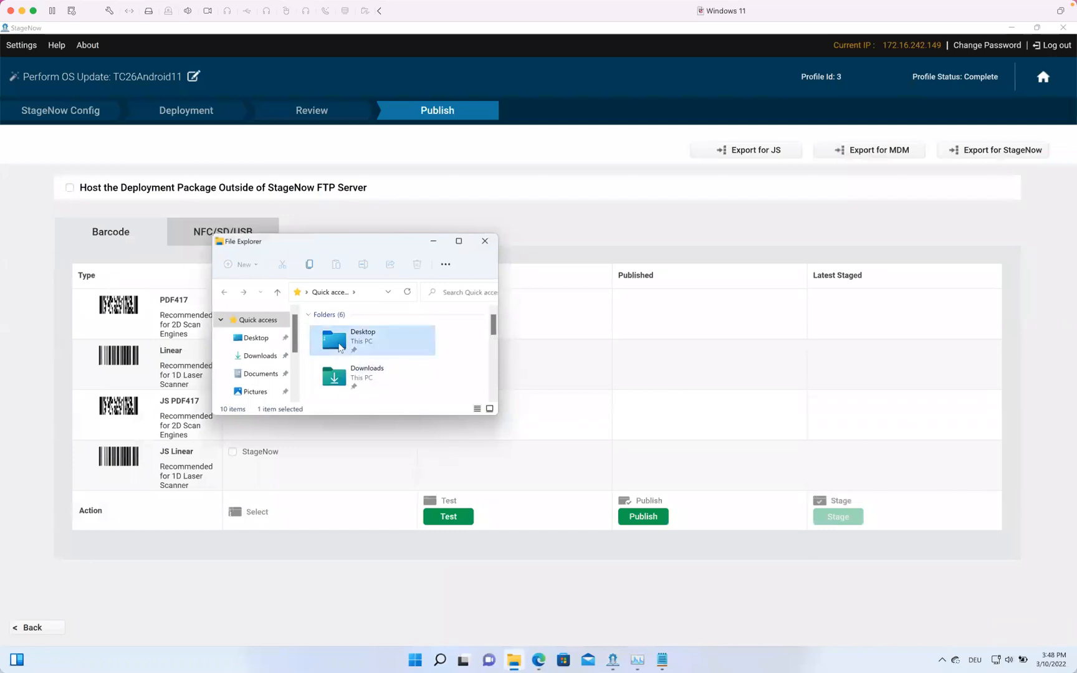
Step: Open the Desktop folder and the TC26Android11 file in Notepad
{"action": "double_click", "coordinate": [361, 340]}
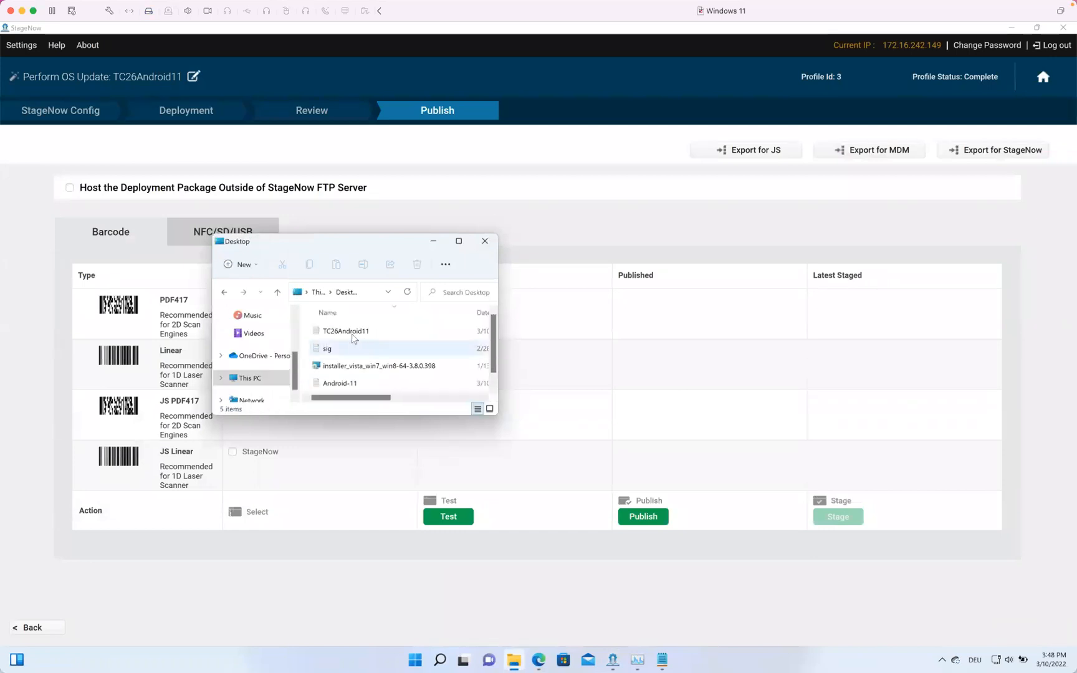
{"action": "double_click", "coordinate": [345, 331]}
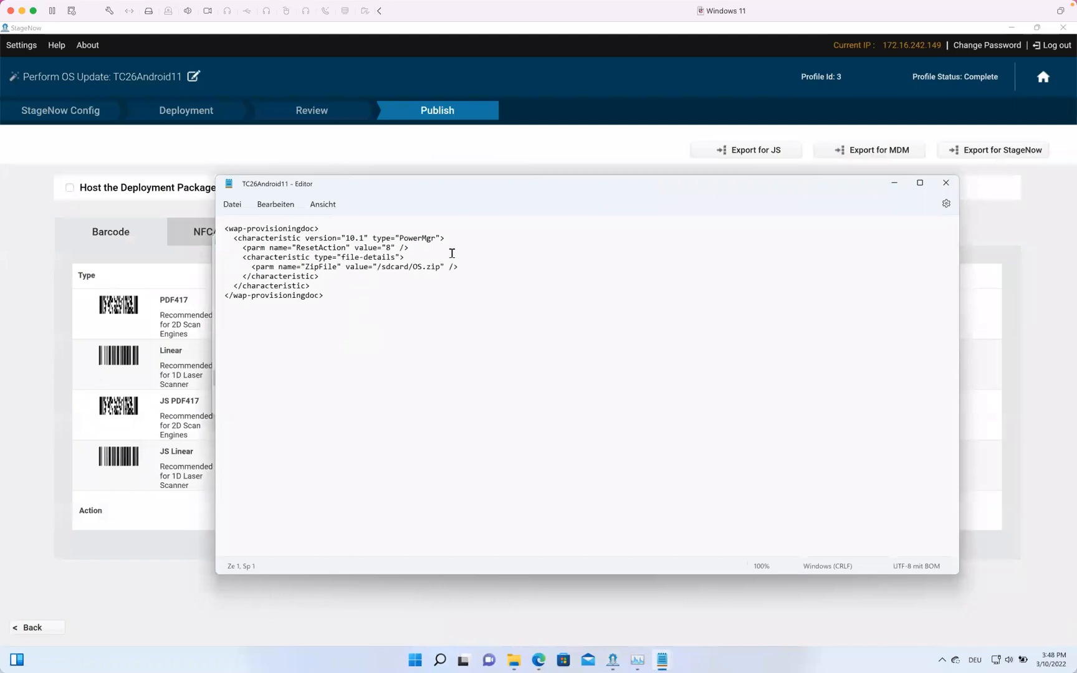